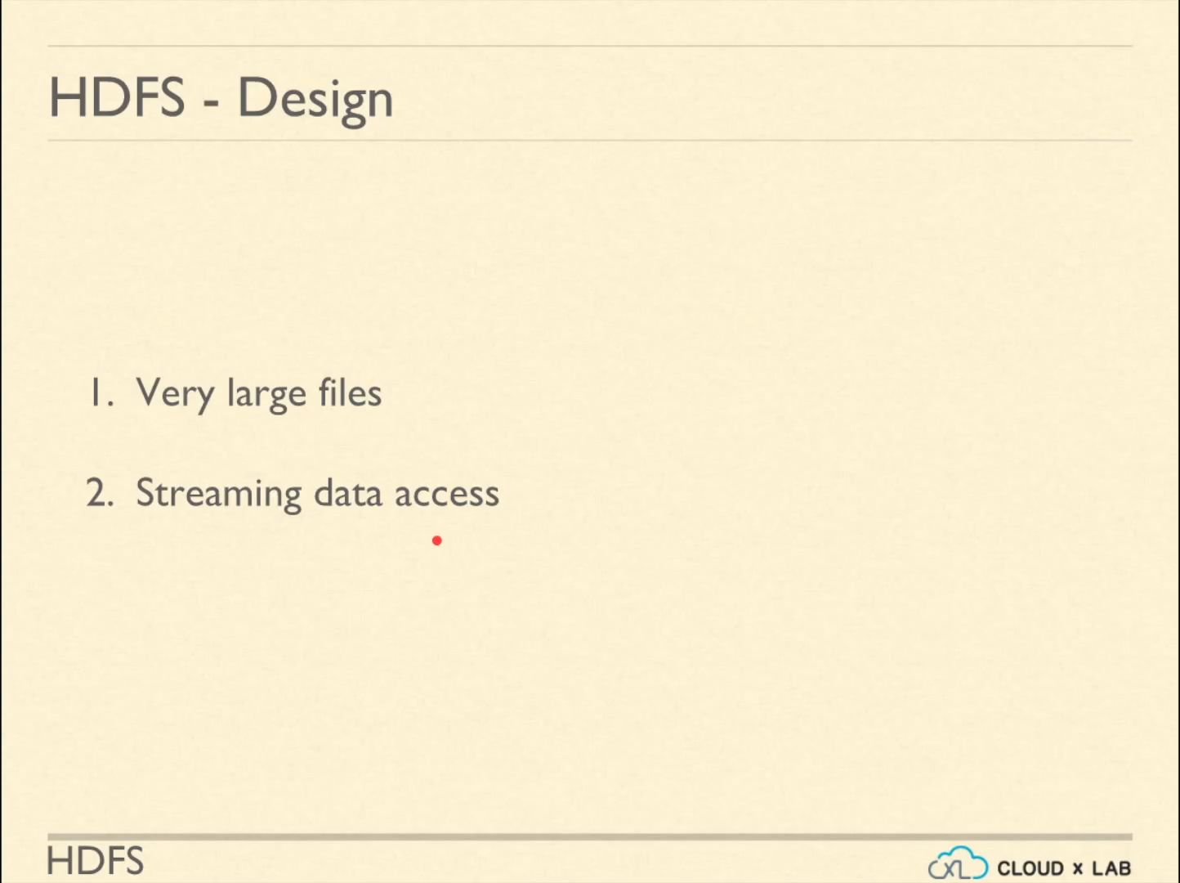
mouse_move(438, 540)
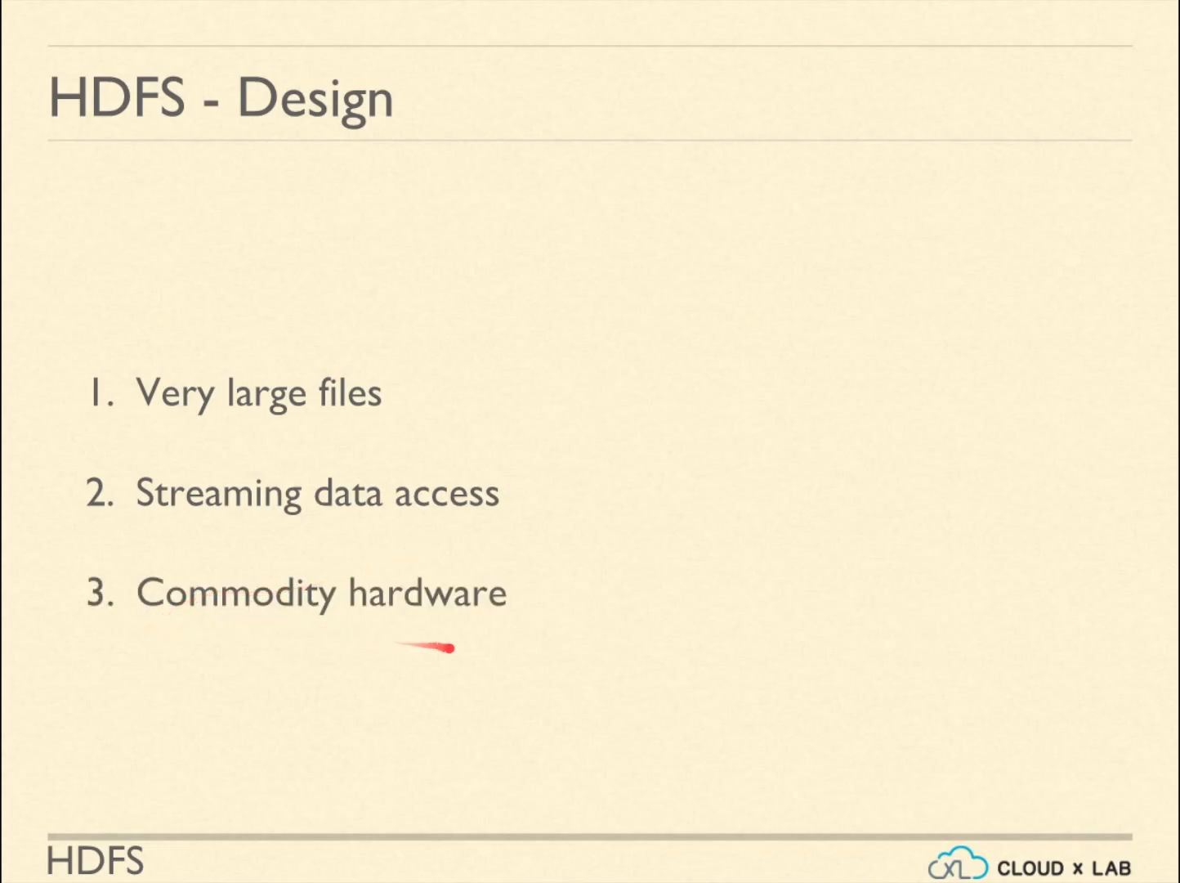
mouse_move(484, 642)
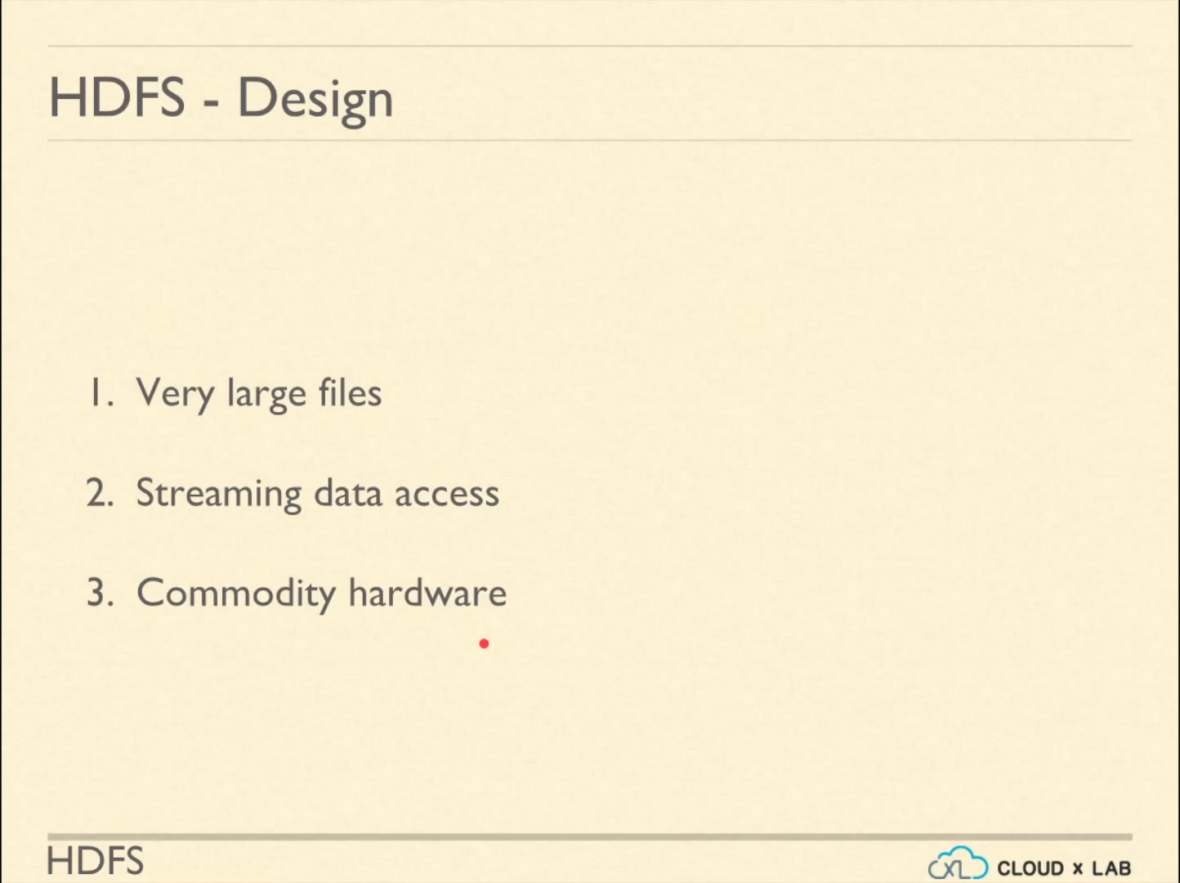
mouse_move(483, 644)
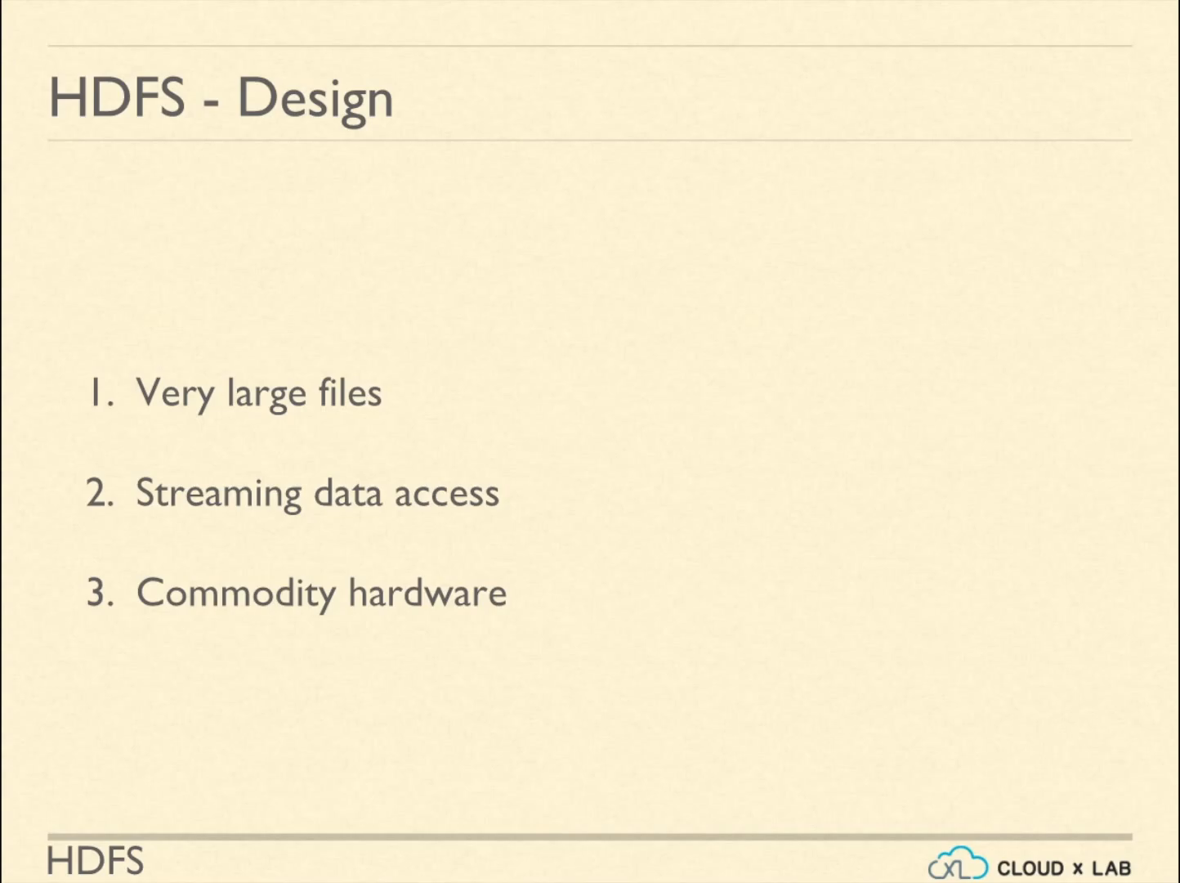
mouse_move(557, 618)
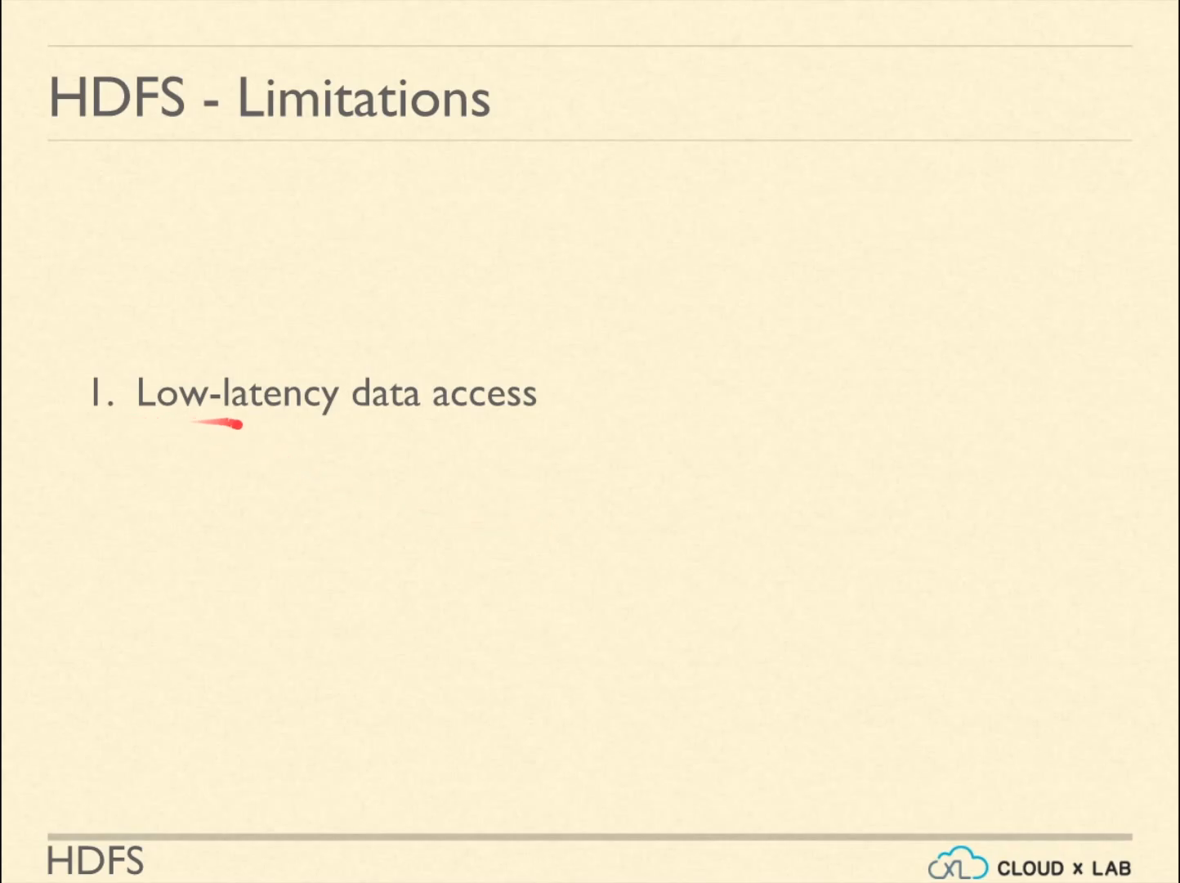
mouse_move(546, 423)
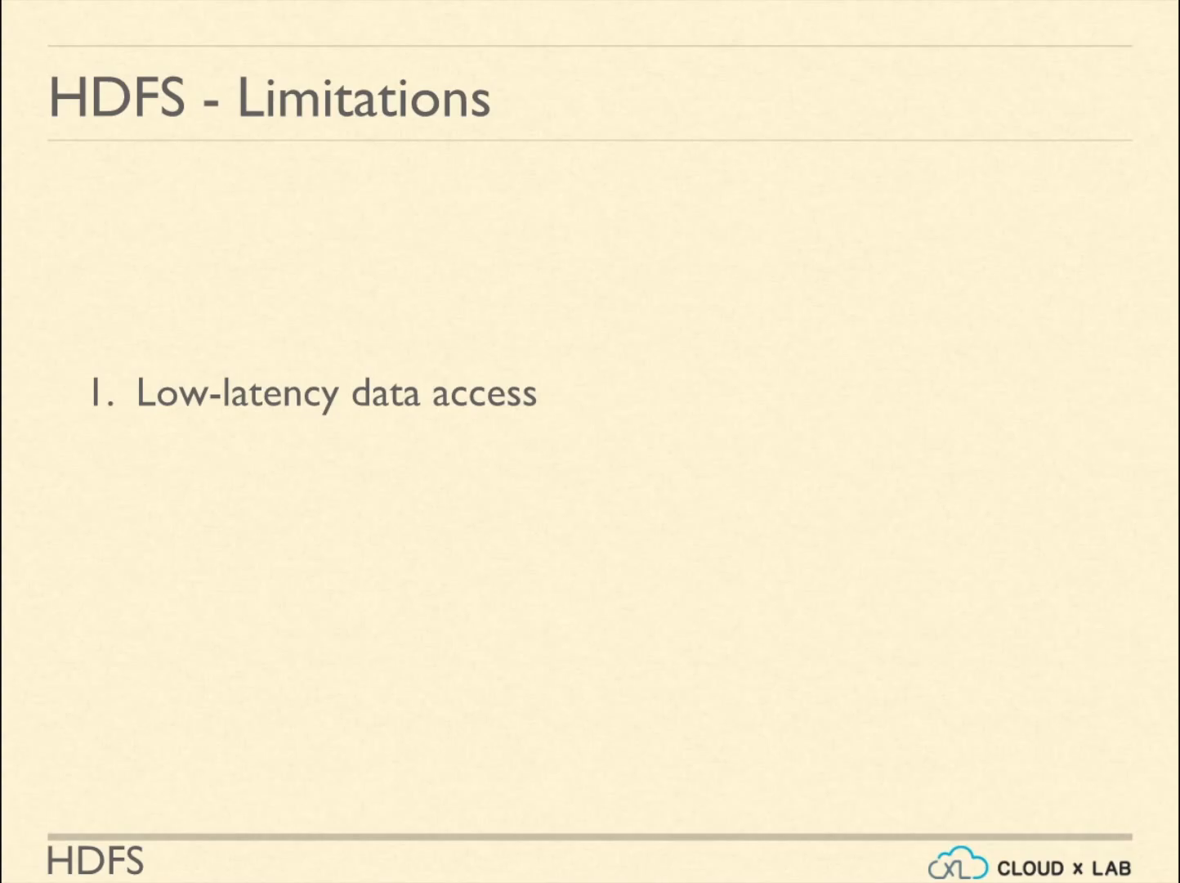
mouse_move(548, 421)
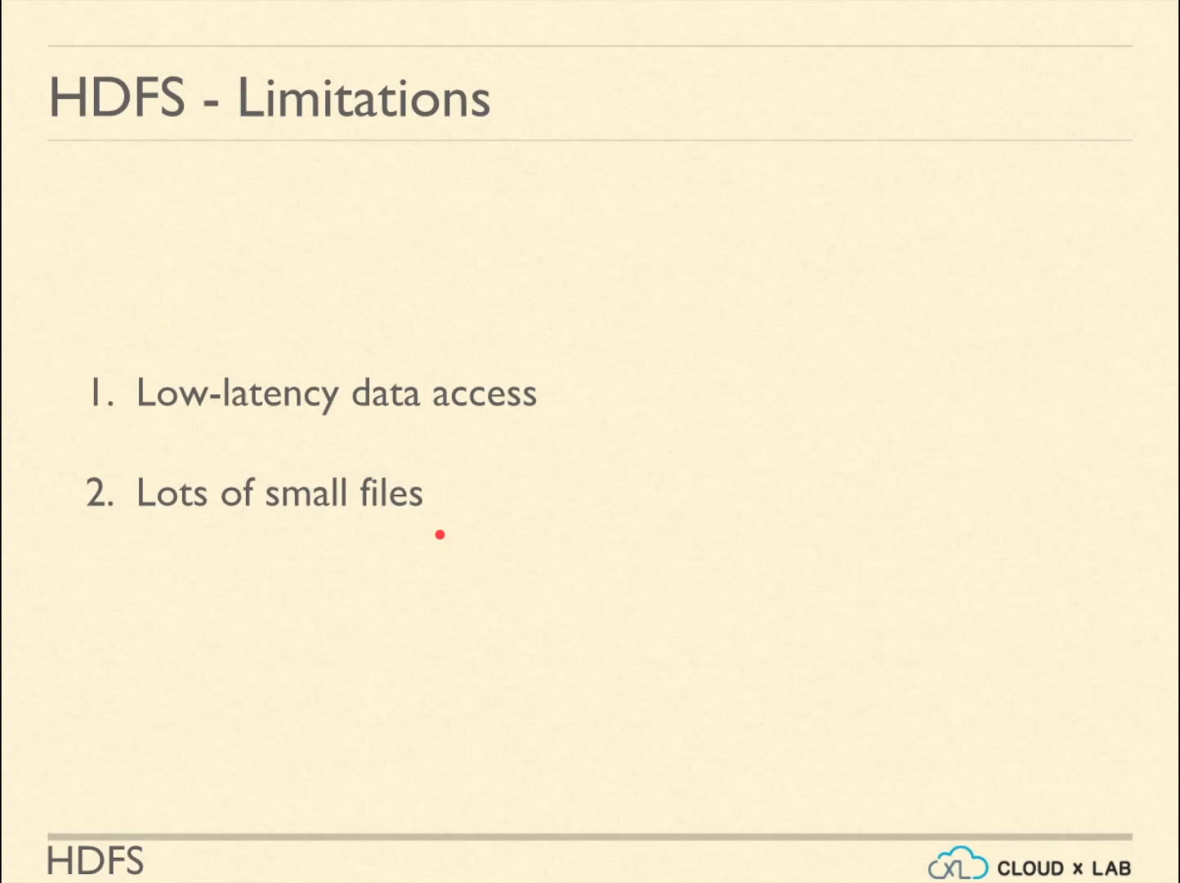
mouse_move(439, 535)
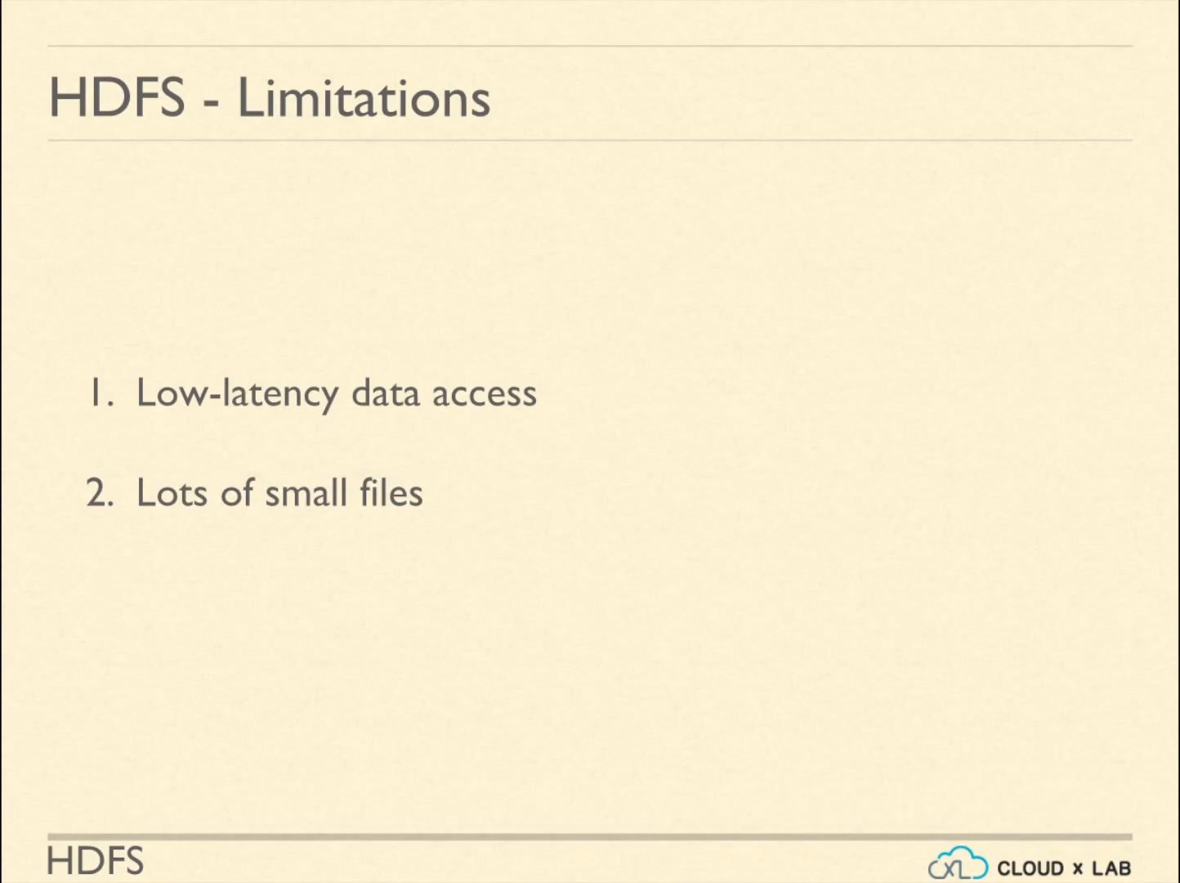
mouse_move(445, 526)
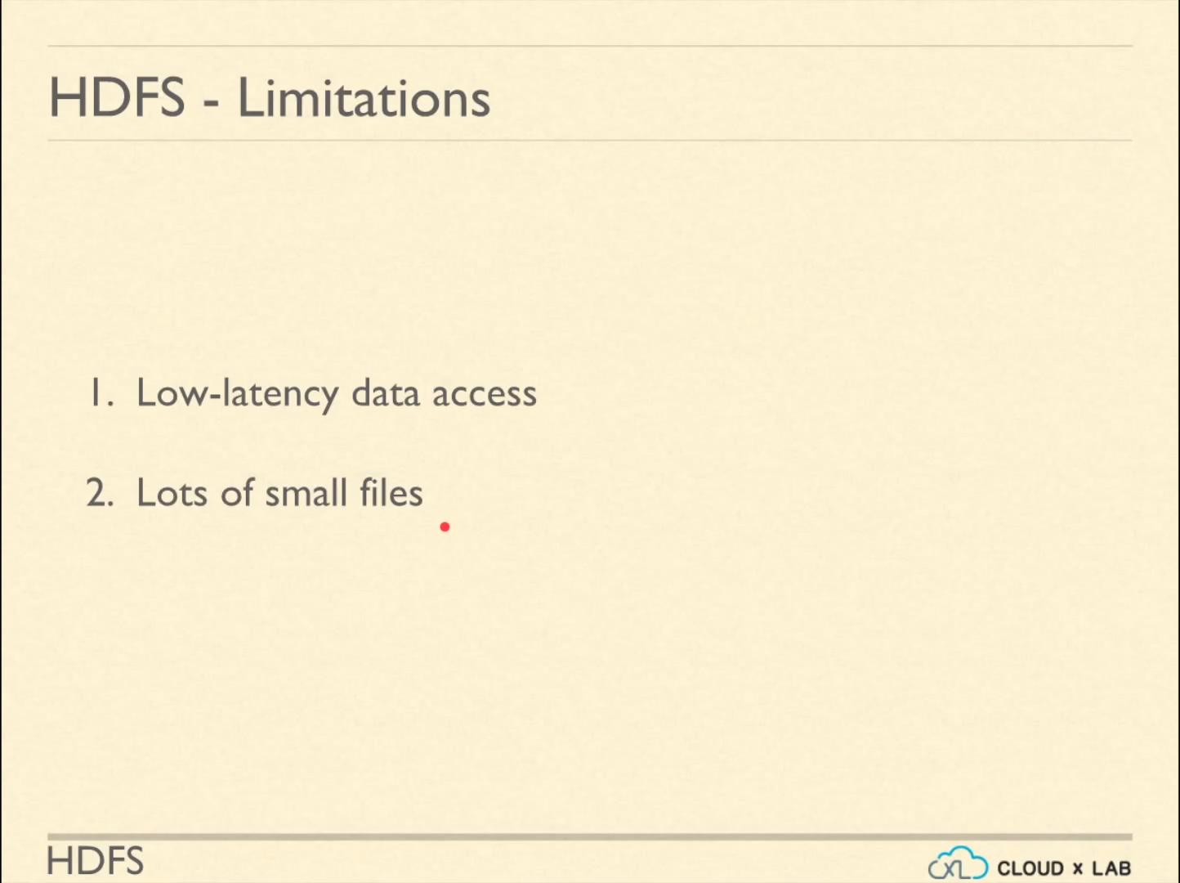